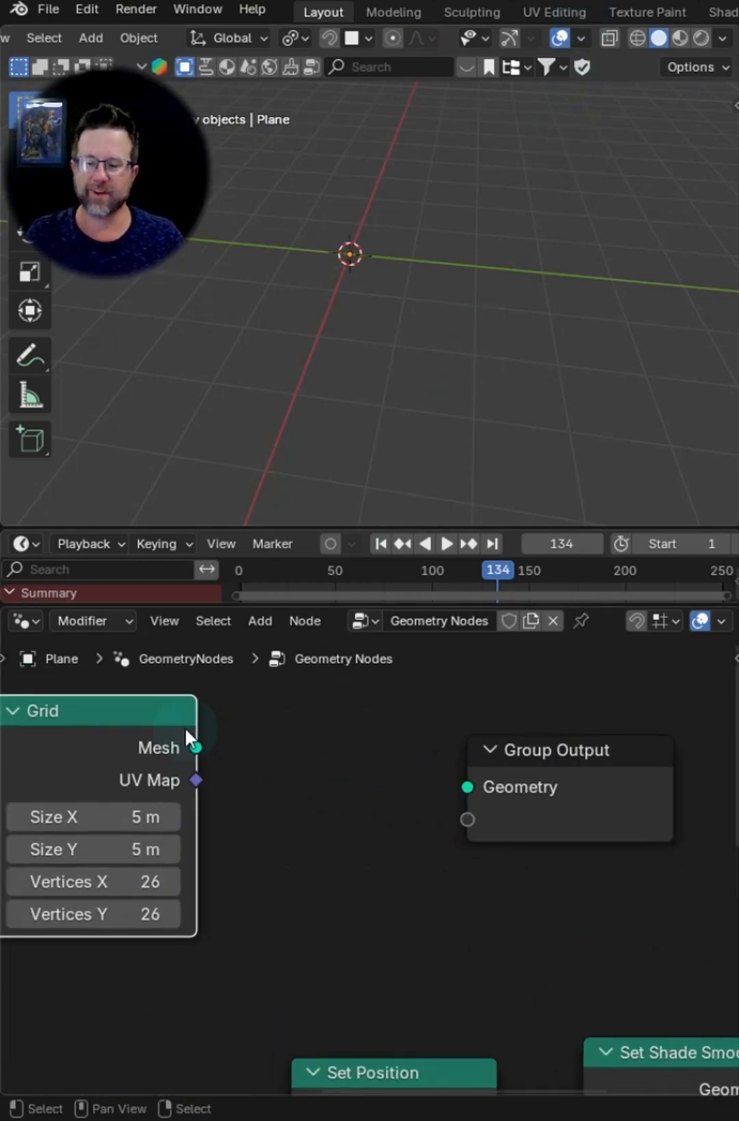
# Step: Wire the noise-driven Separate XYZ and Combine XYZ into Set Position's Offset on the 30-vertex grid
pyautogui.moveTo(195, 747); pyautogui.dragTo(467, 786)
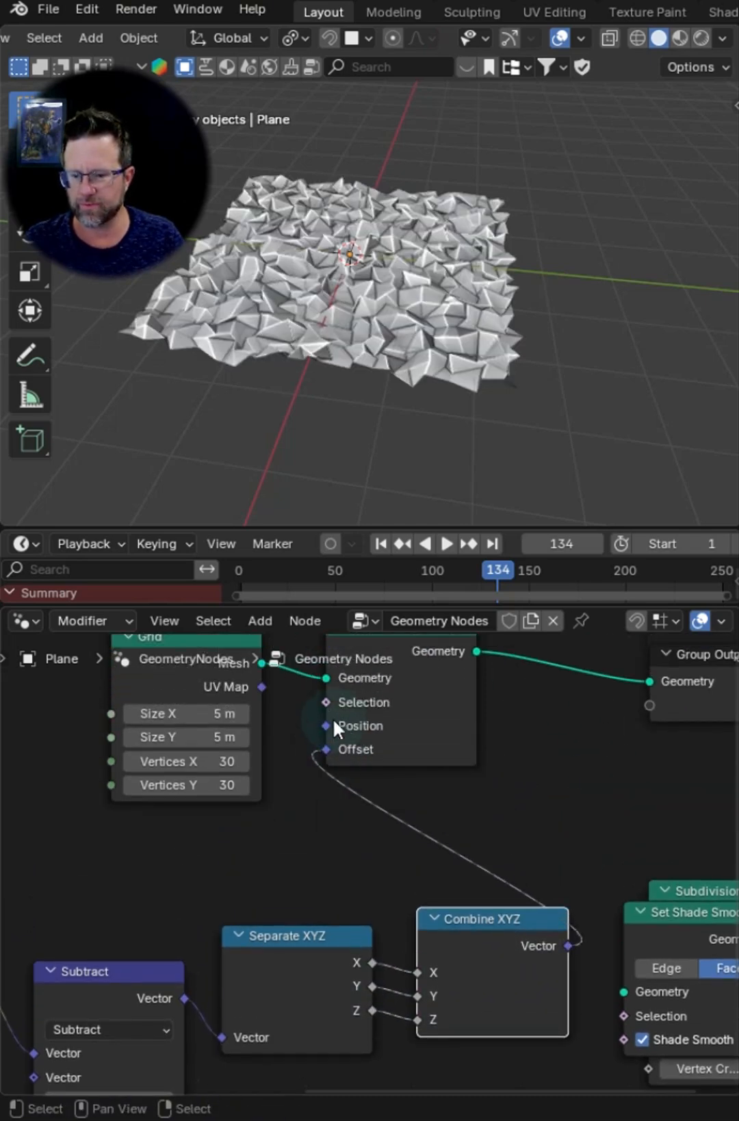
pyautogui.click(446, 543)
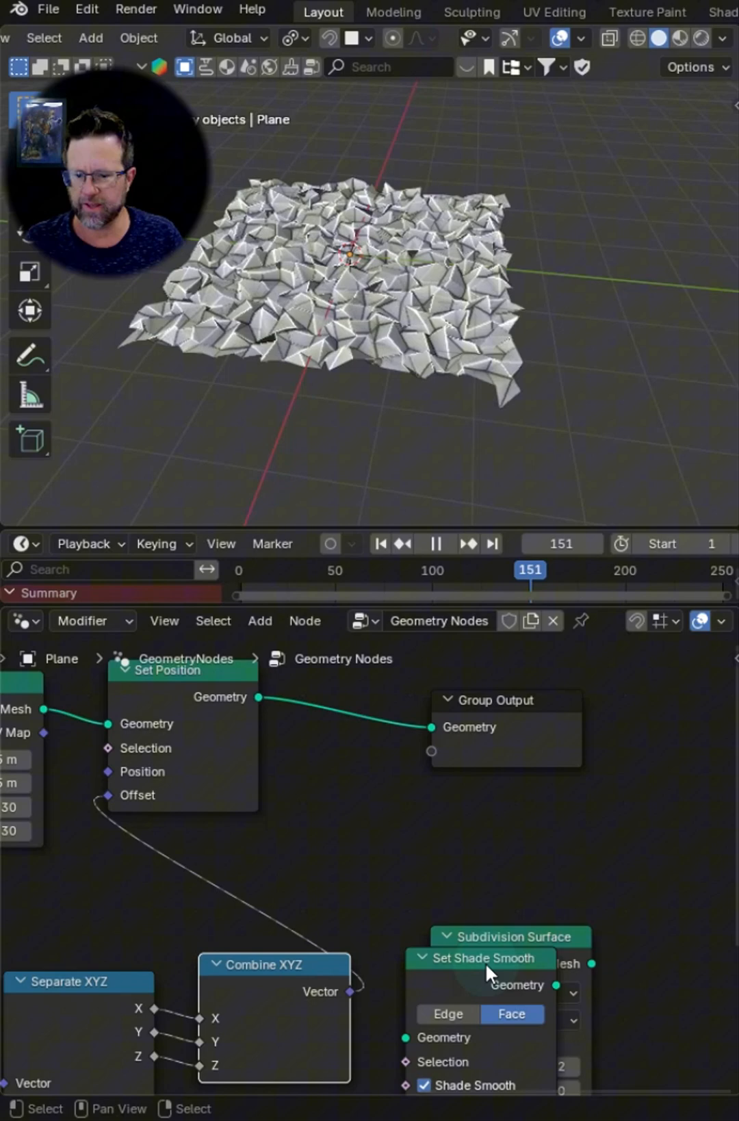